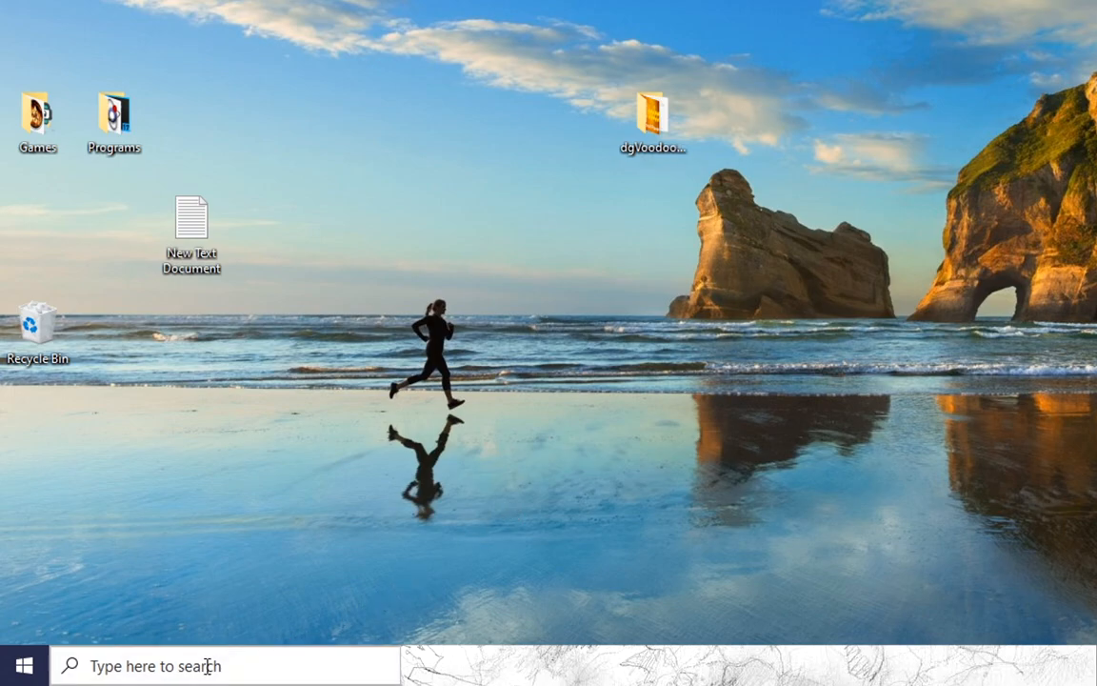
# - Search for OptionalFeatures.exe in the Windows taskbar search
pyautogui.write('OptionalFeatures.exe')
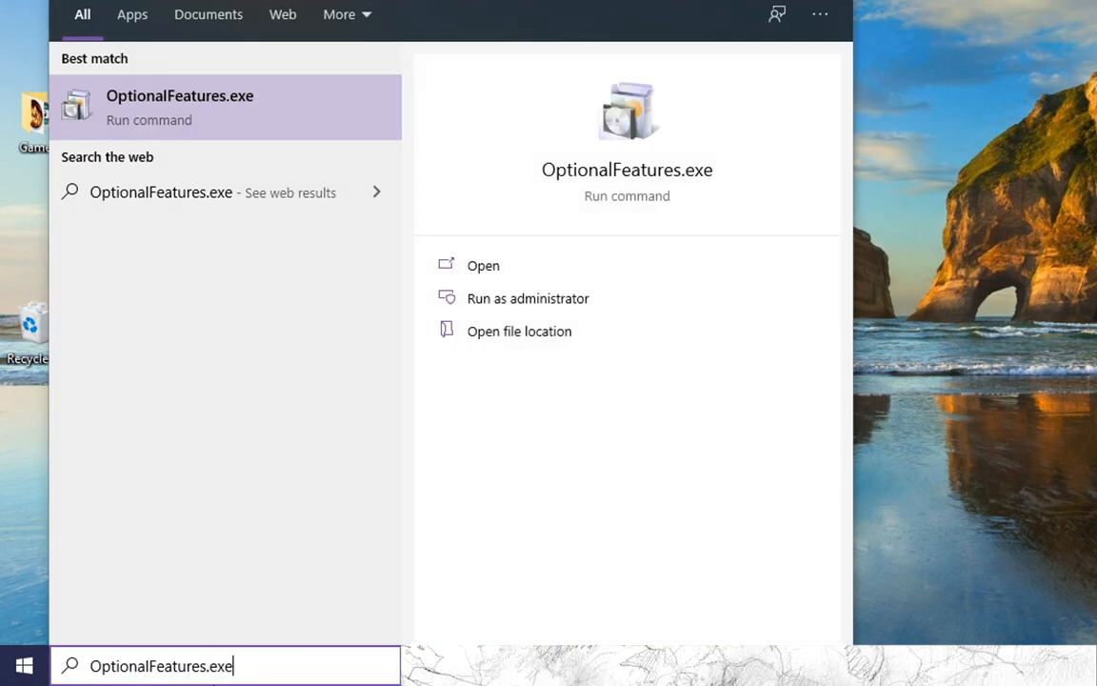
# - Enable DirectPlay under Legacy Components in Windows Features and apply the change
pyautogui.click(179, 107)
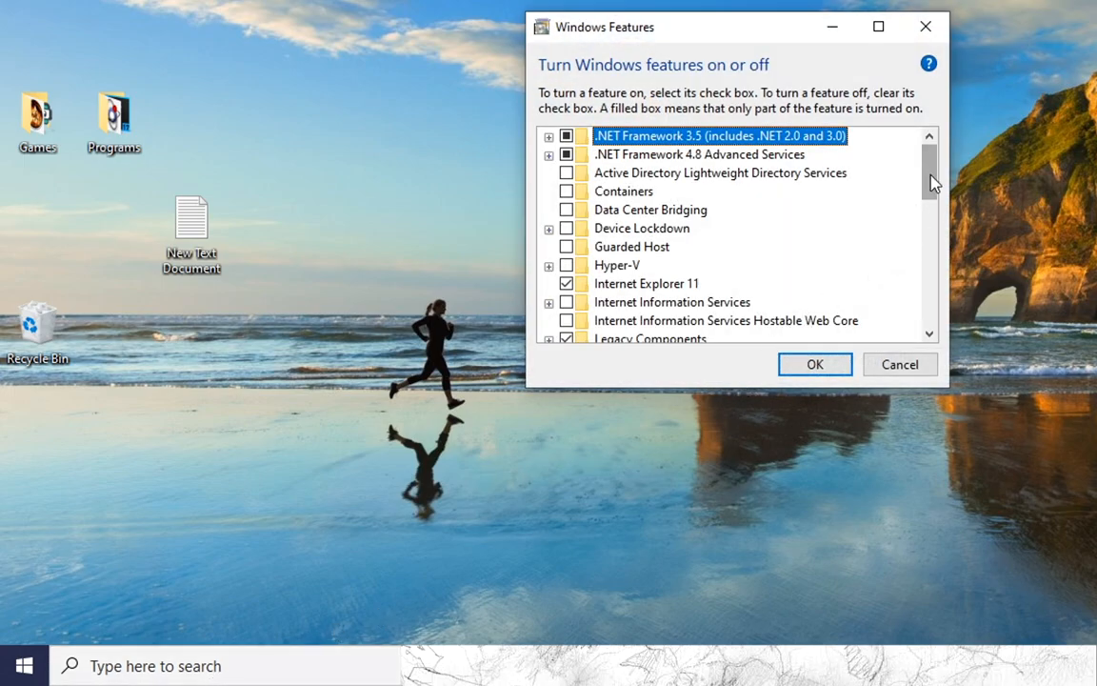
pyautogui.scroll(-3)
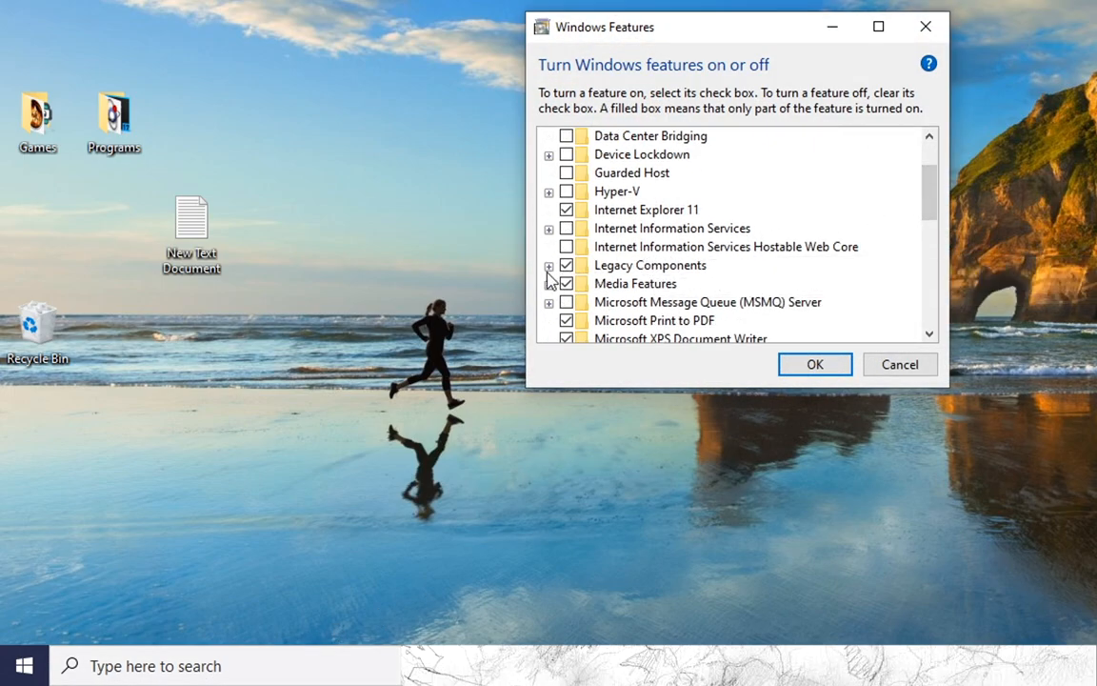
pyautogui.click(549, 265)
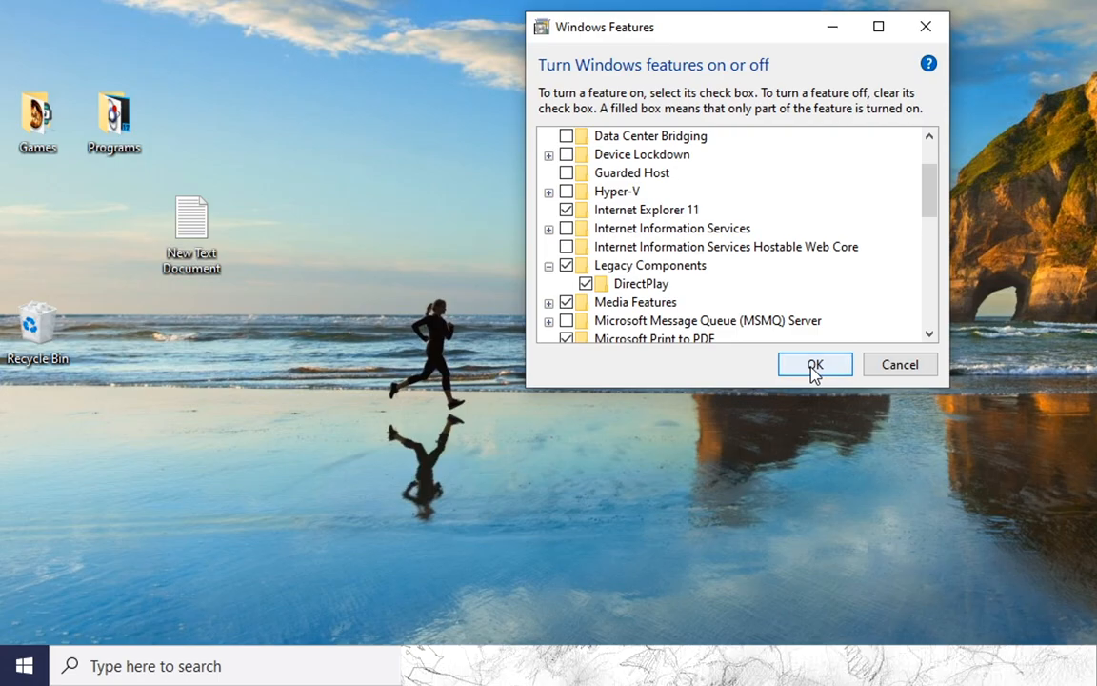
pyautogui.click(815, 364)
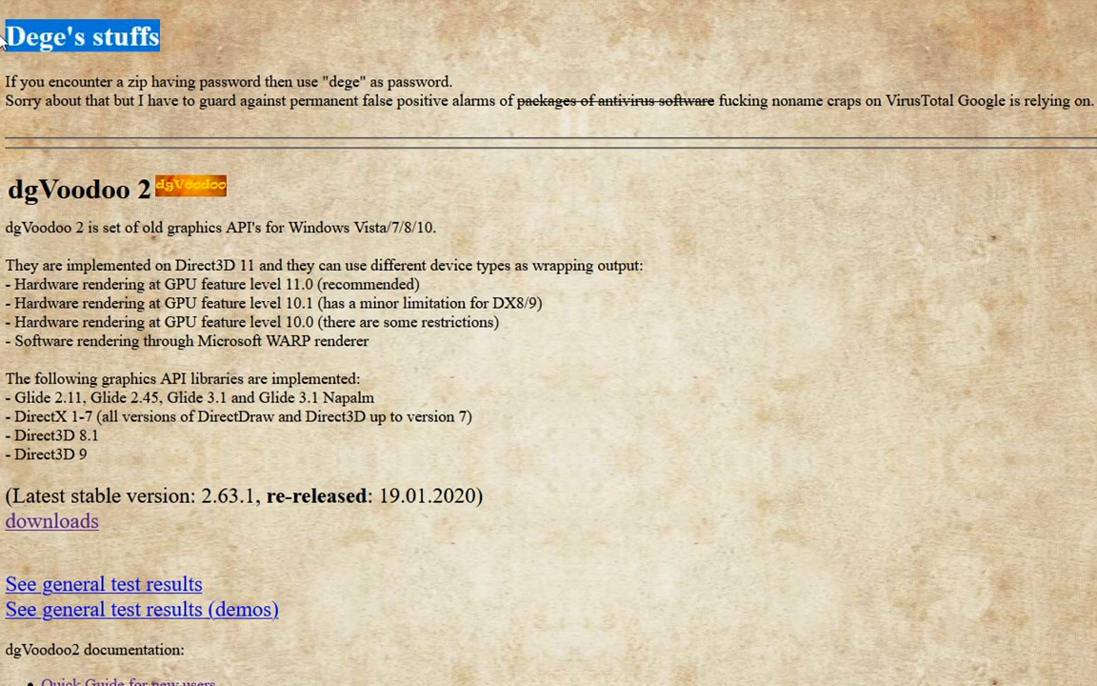
pyautogui.moveTo(15, 162)
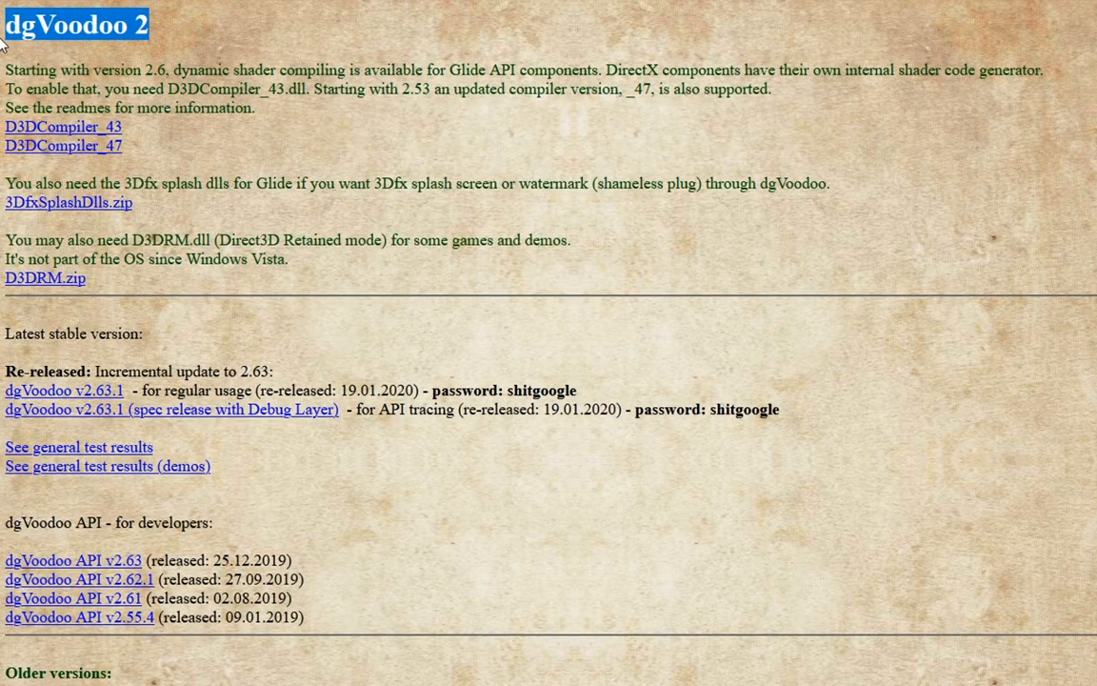
pyautogui.moveTo(21, 167)
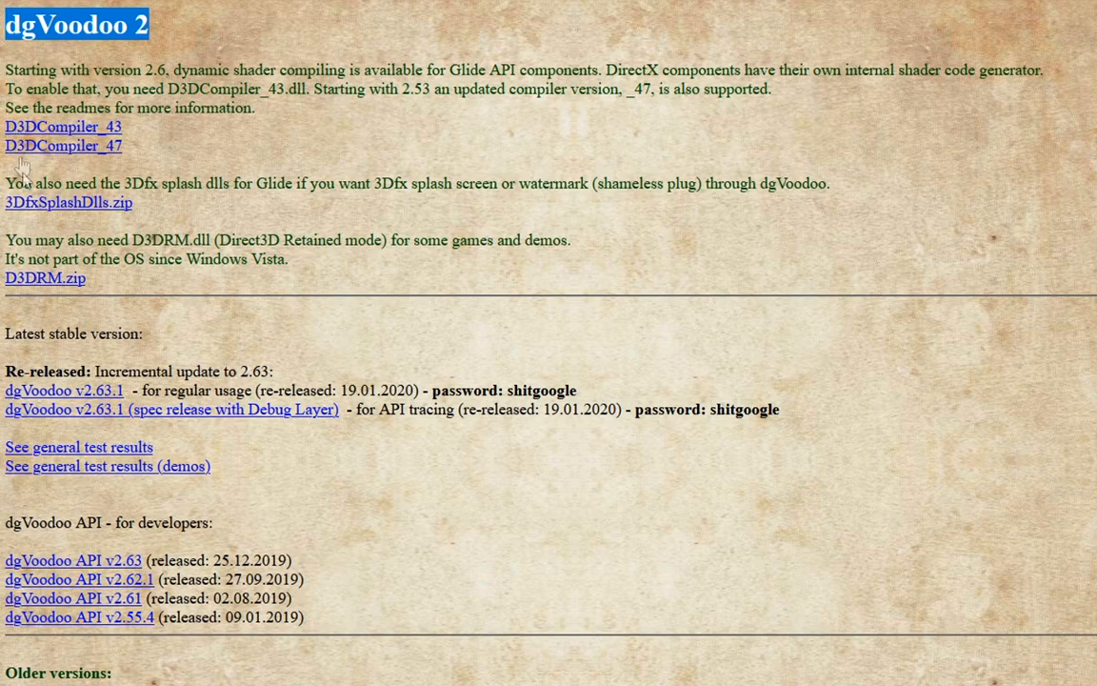
pyautogui.moveTo(63, 391)
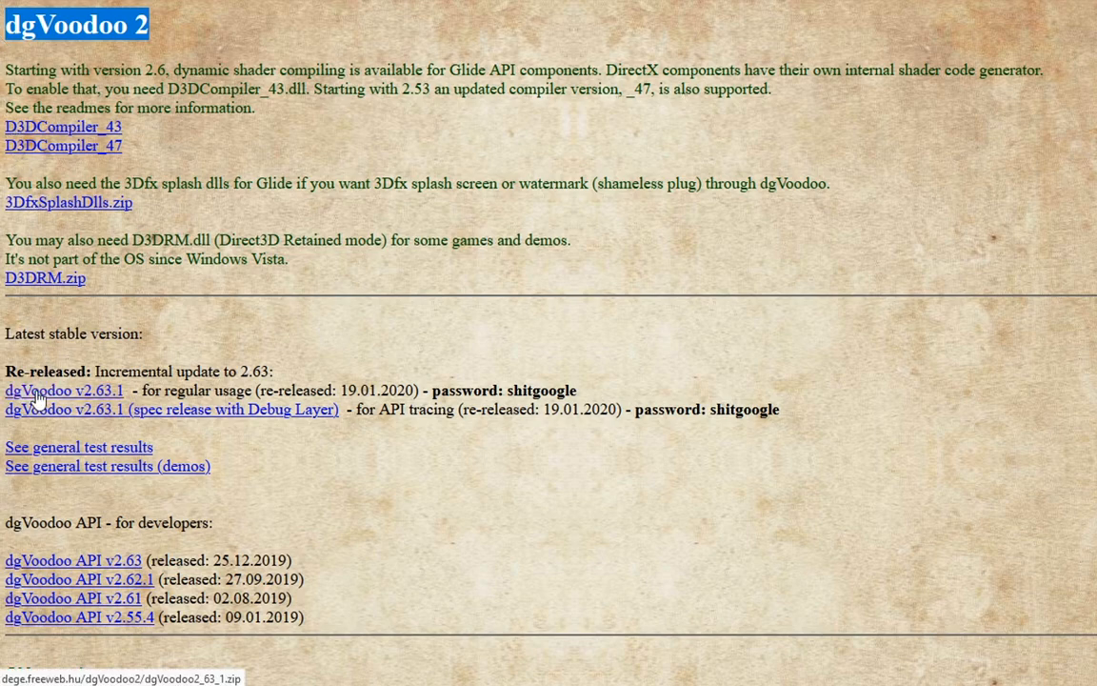
# - Download the dgVoodoo v2.63.1 regular release from the dgVoodoo site
pyautogui.click(63, 389)
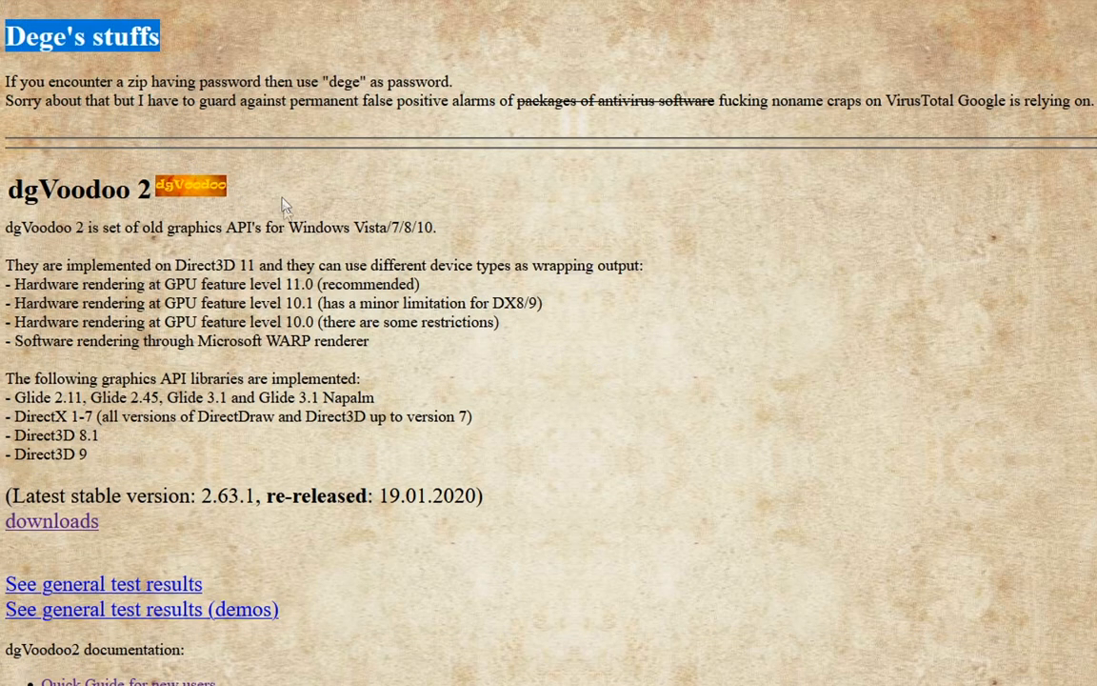
# - View the dgVoodoo2 Quick Guide for new users and pick out the D3D9.dll file name
pyautogui.scroll(-3)
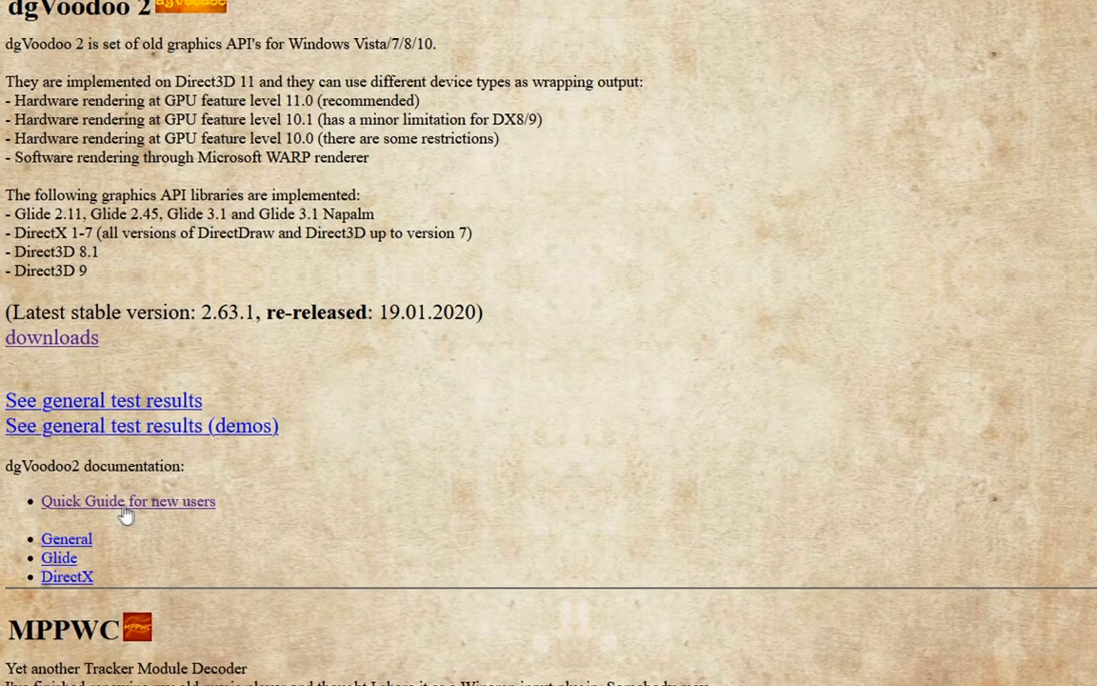
pyautogui.click(128, 501)
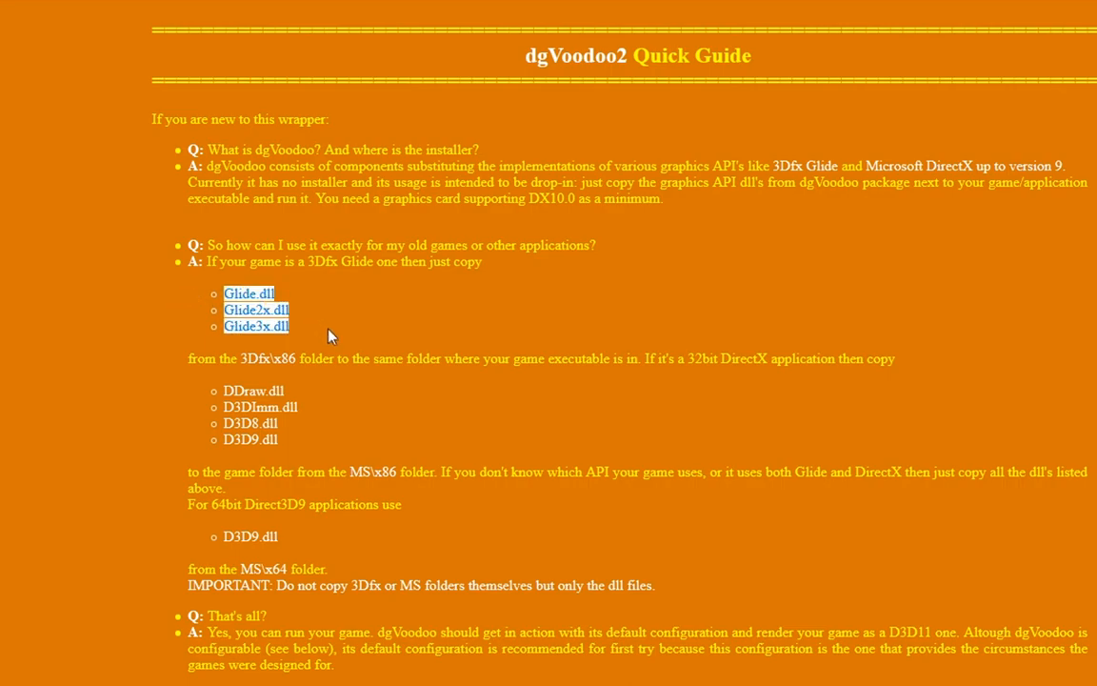
pyautogui.moveTo(320, 556)
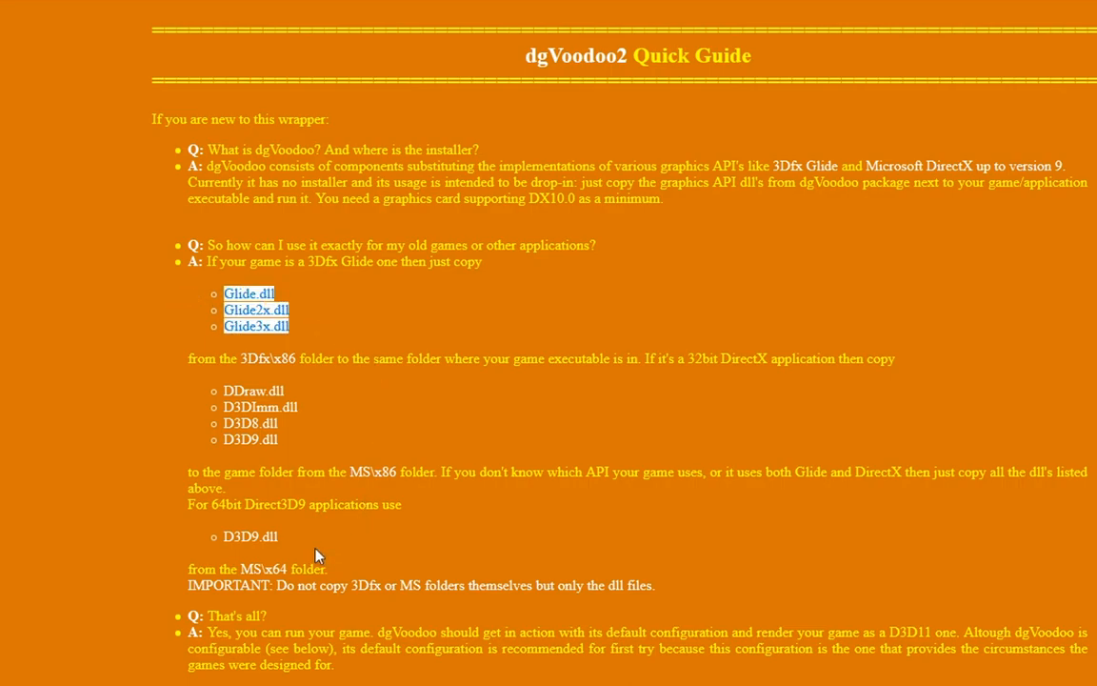
pyautogui.doubleClick(249, 535)
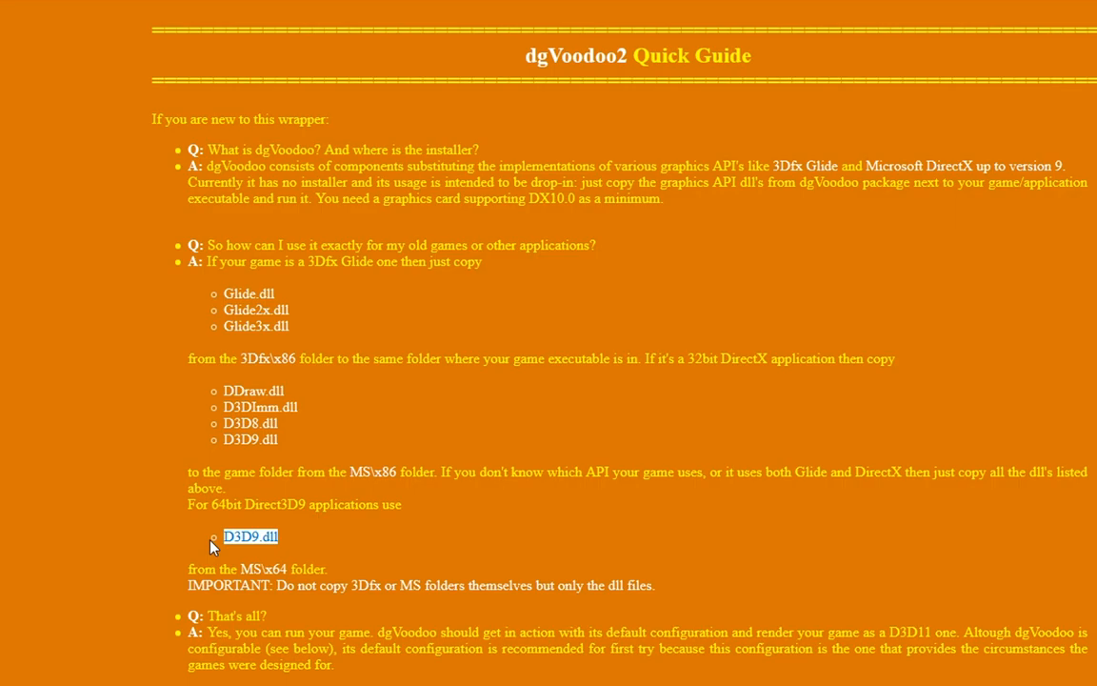
pyautogui.moveTo(189, 537)
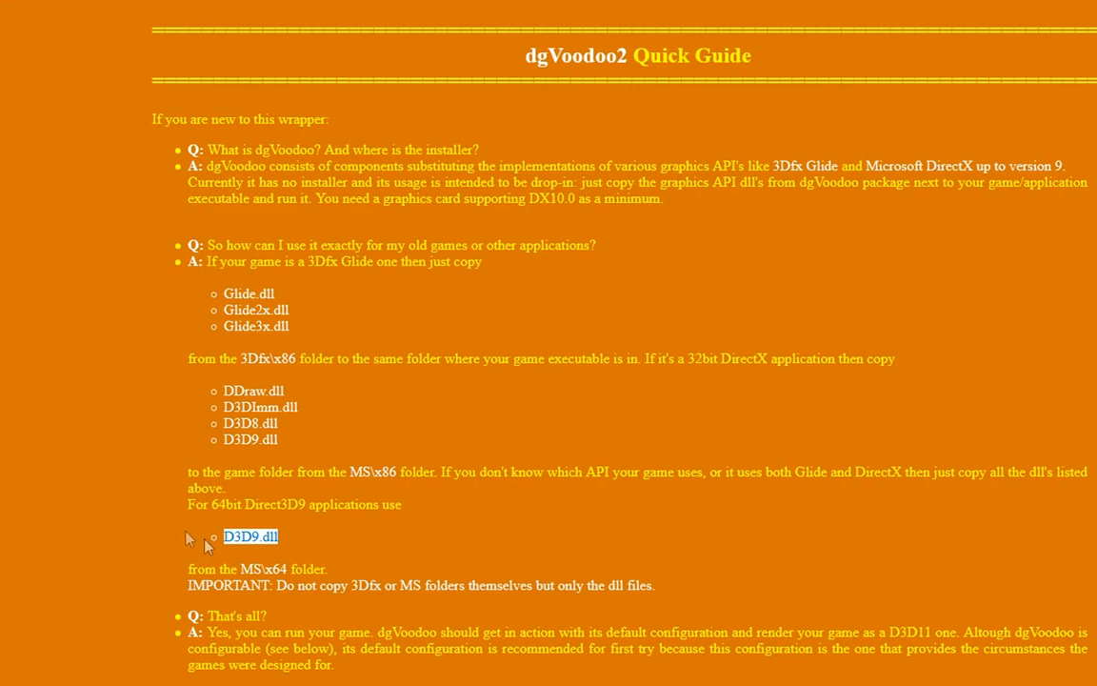
pyautogui.moveTo(160, 507)
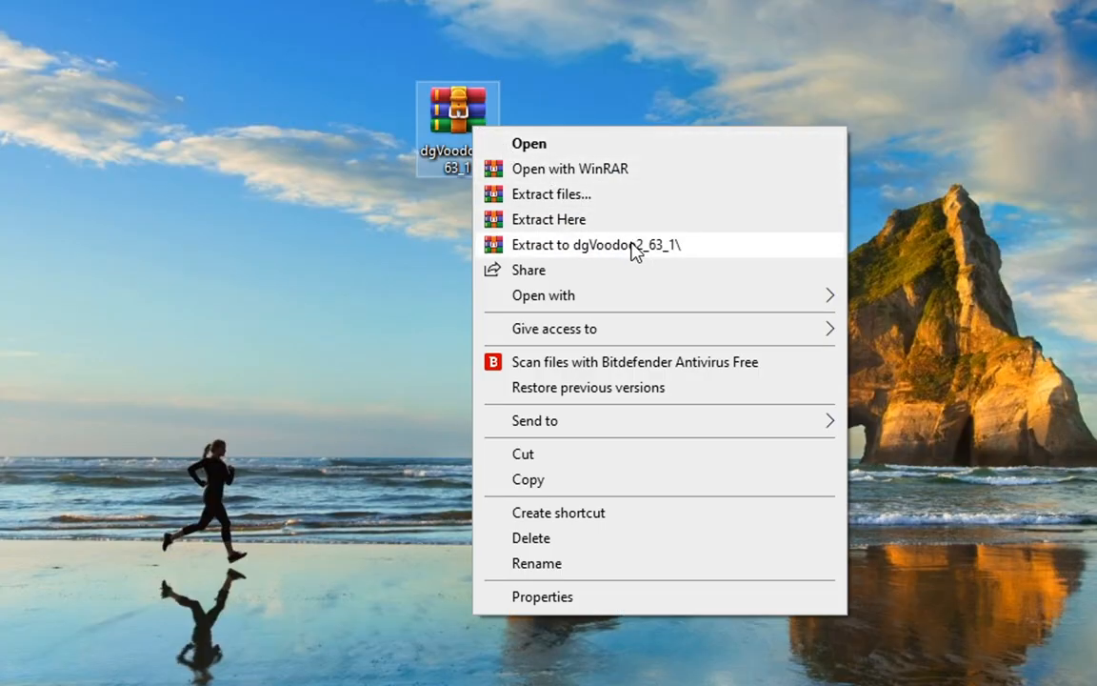
# - Extract the dgVoodoo2_63_1 archive into its own folder with WinRAR and enter that folder
pyautogui.click(595, 243)
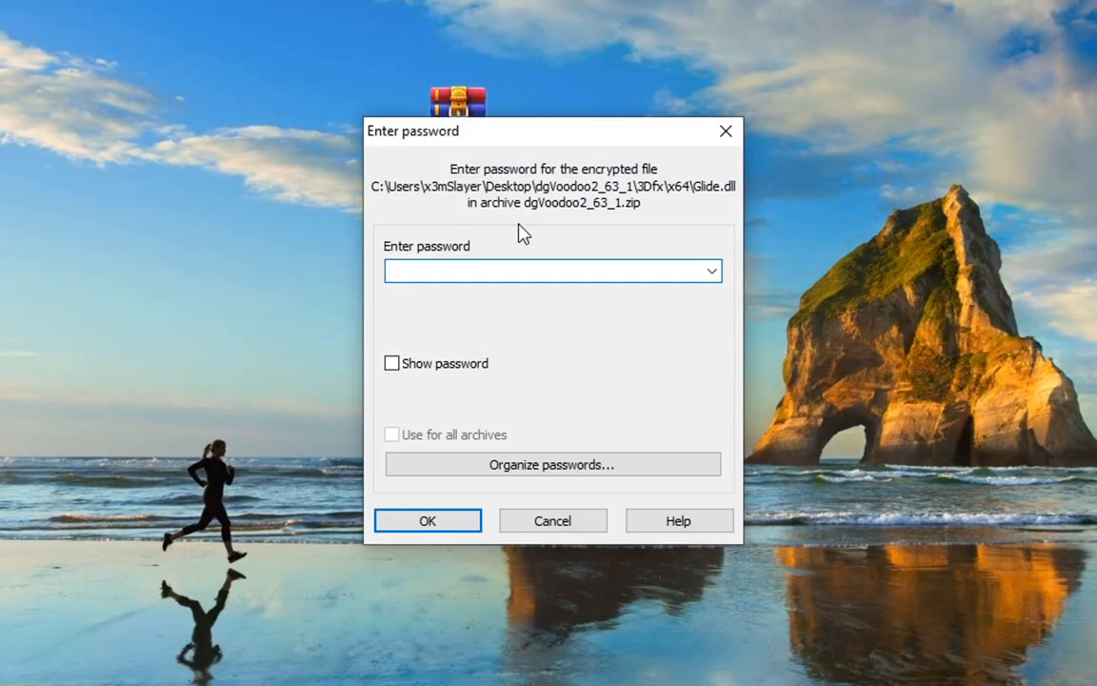
pyautogui.click(552, 520)
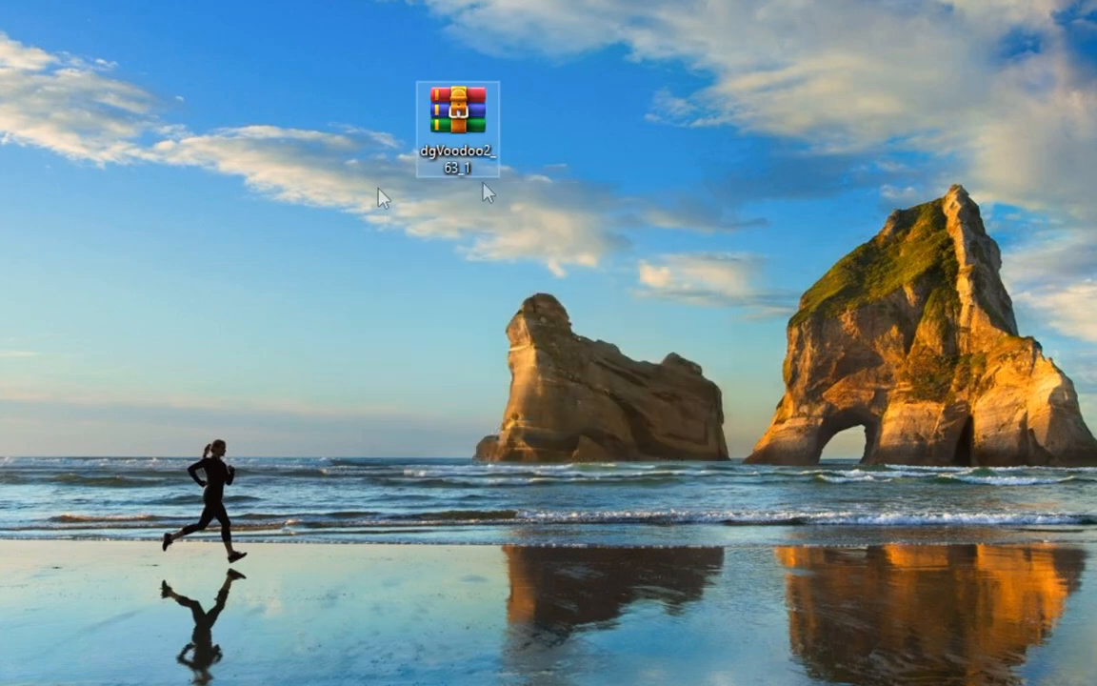
pyautogui.doubleClick(457, 118)
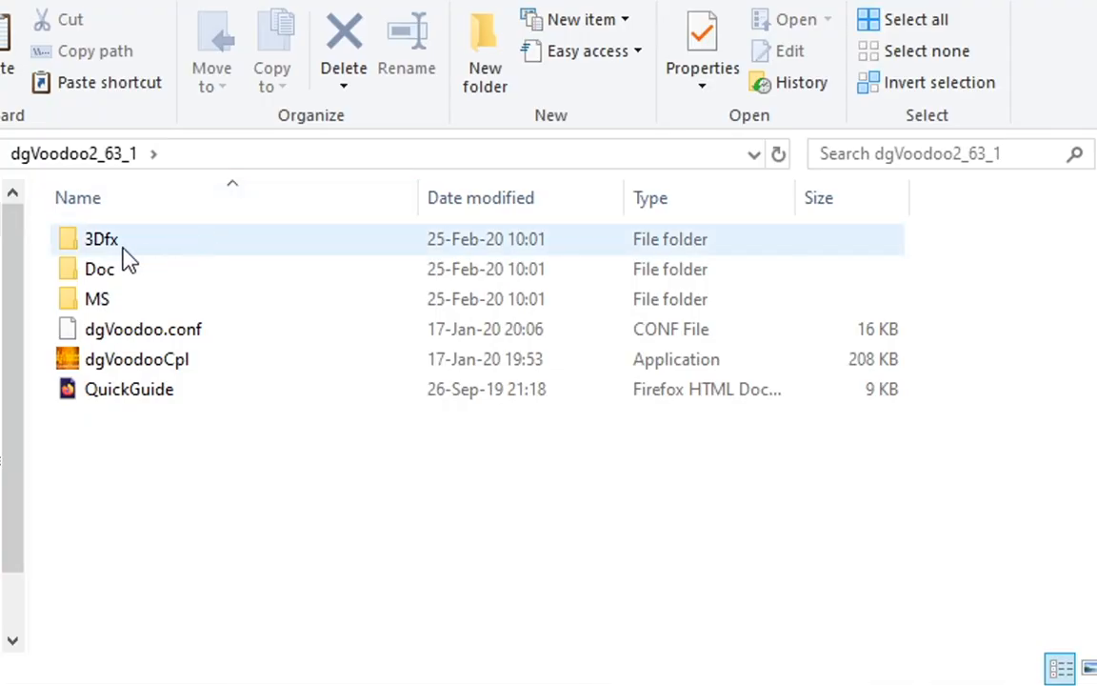
# - Go into dgVoodoo2's 3Dfx\x86 Glide DLLs, then the Blade of Darkness install folder
pyautogui.doubleClick(101, 240)
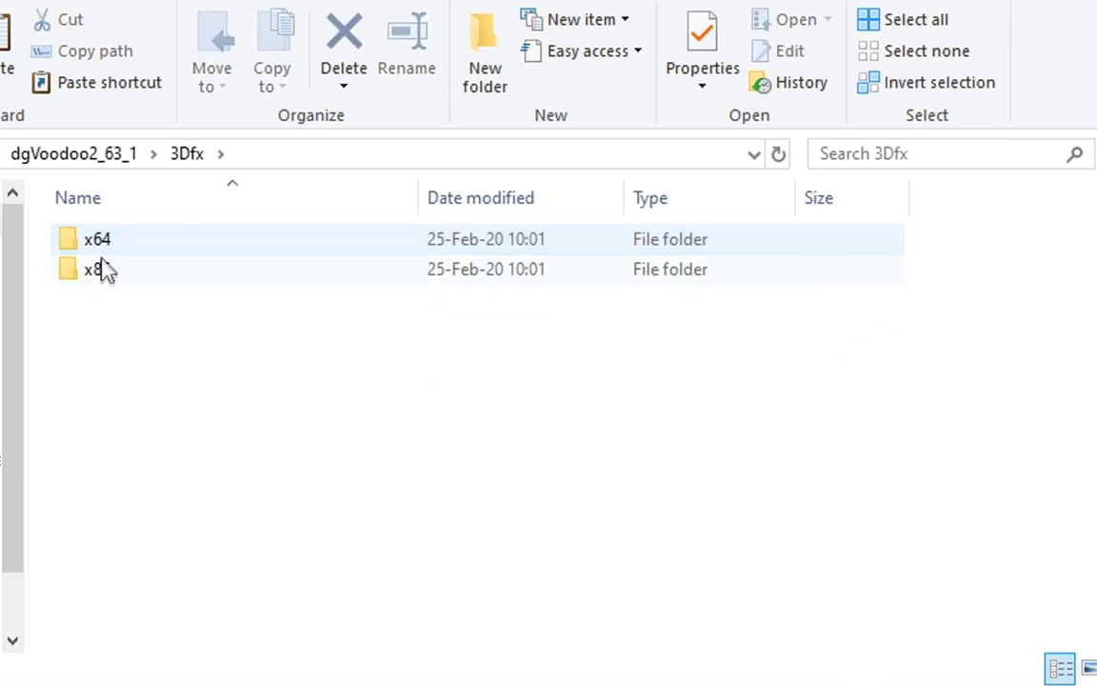
pyautogui.doubleClick(95, 240)
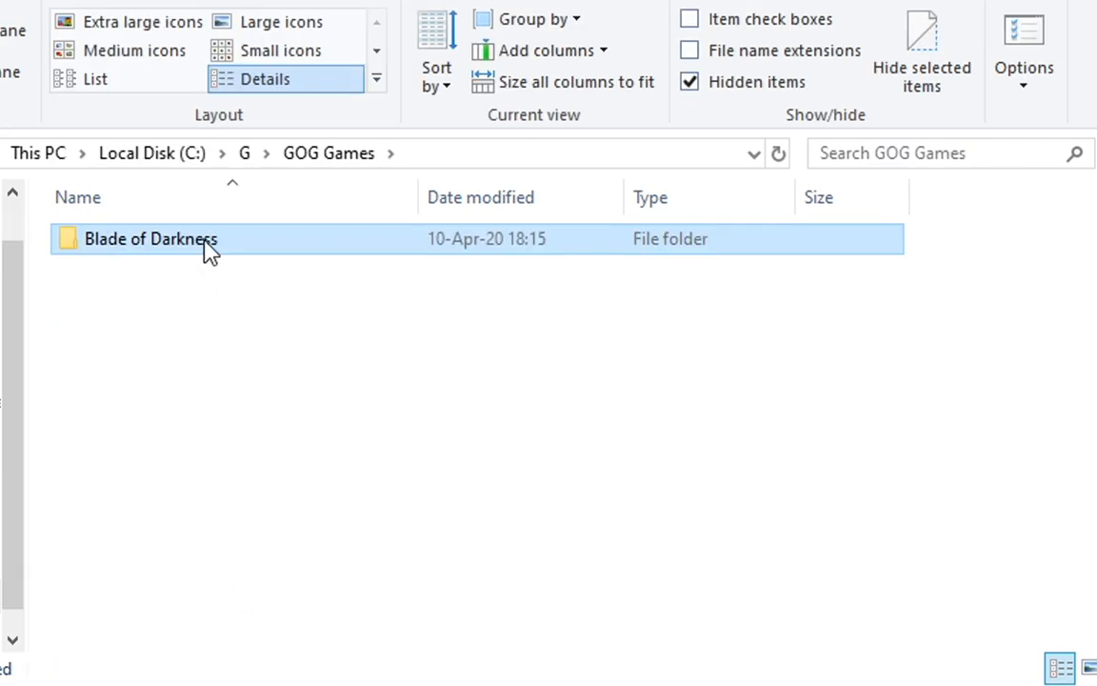
pyautogui.doubleClick(150, 238)
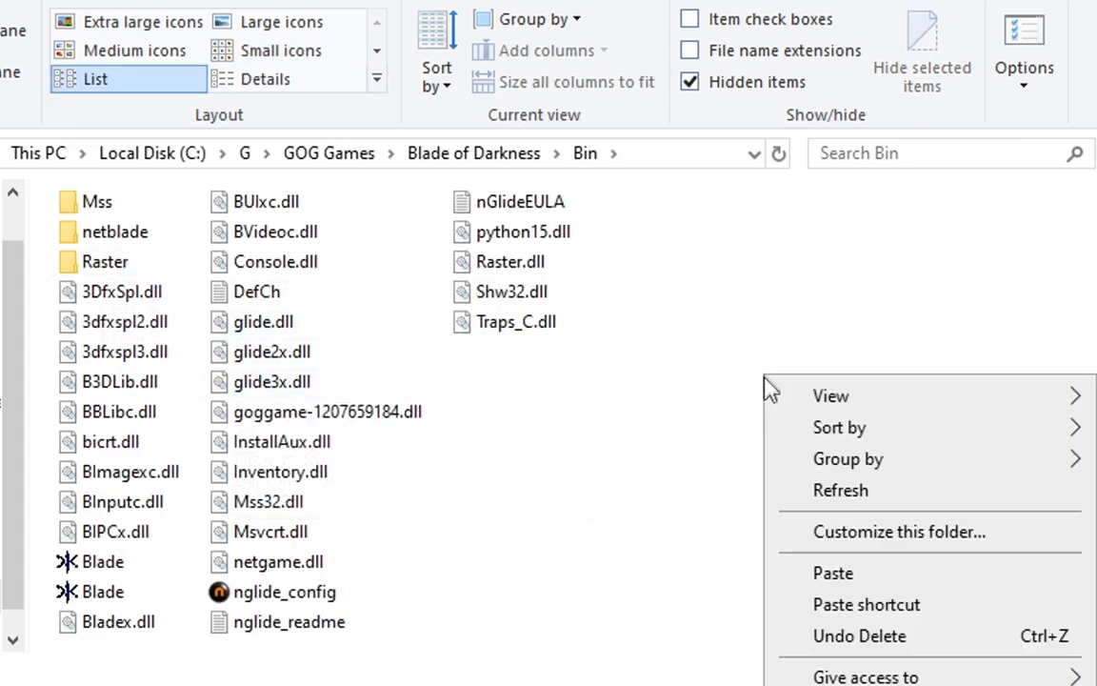
pyautogui.moveTo(847, 571)
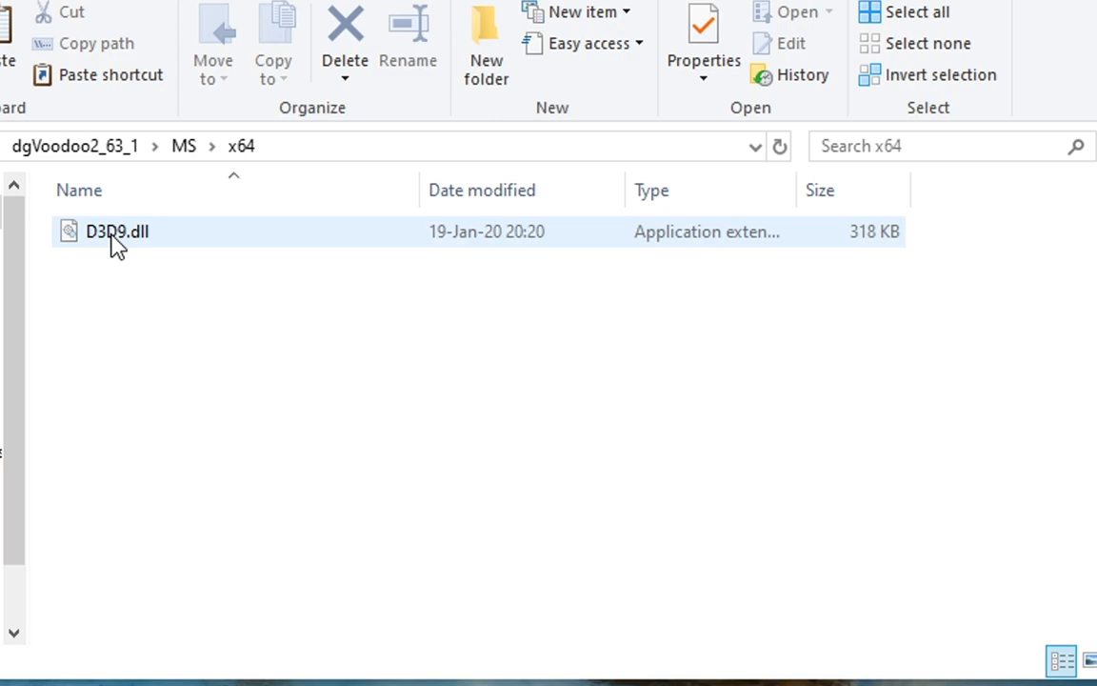
# - Copy D3D9.dll from dgVoodoo's MS\x64 folder and navigate toward the Blade of Darkness folder
pyautogui.rightClick(117, 232)
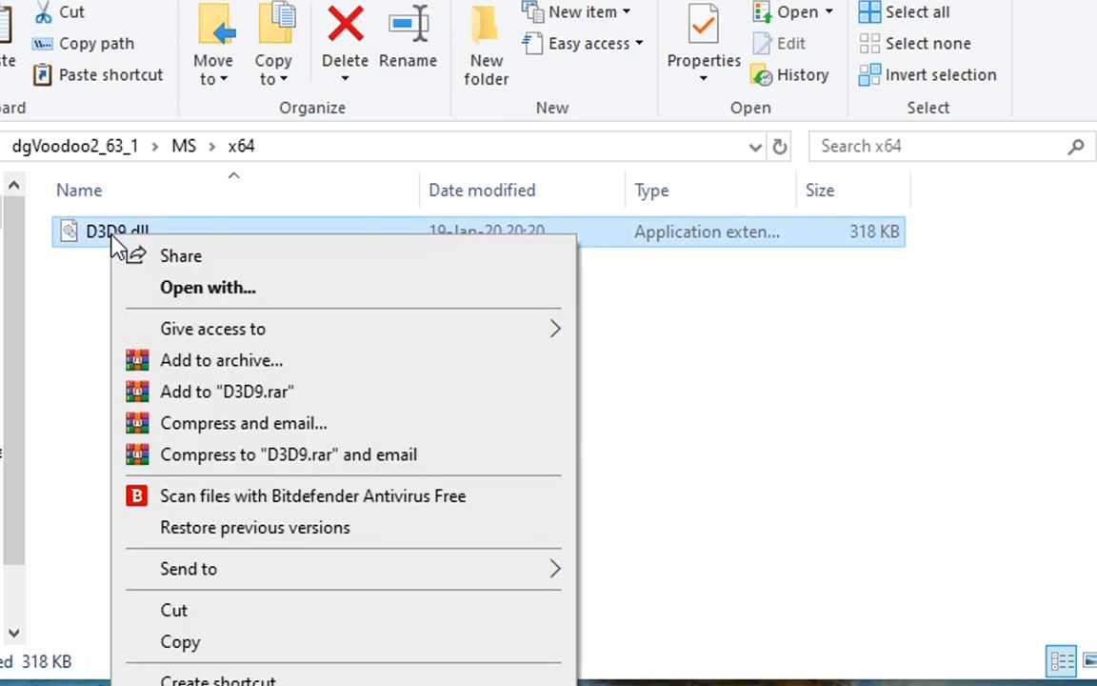
pyautogui.moveTo(239, 642)
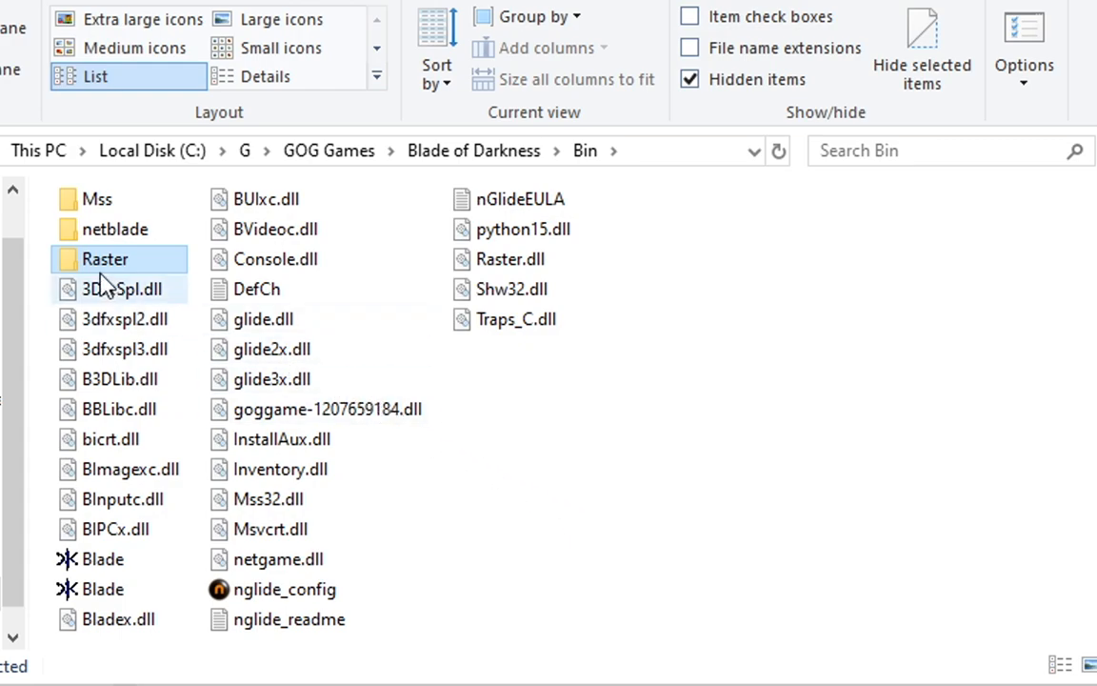
pyautogui.doubleClick(105, 259)
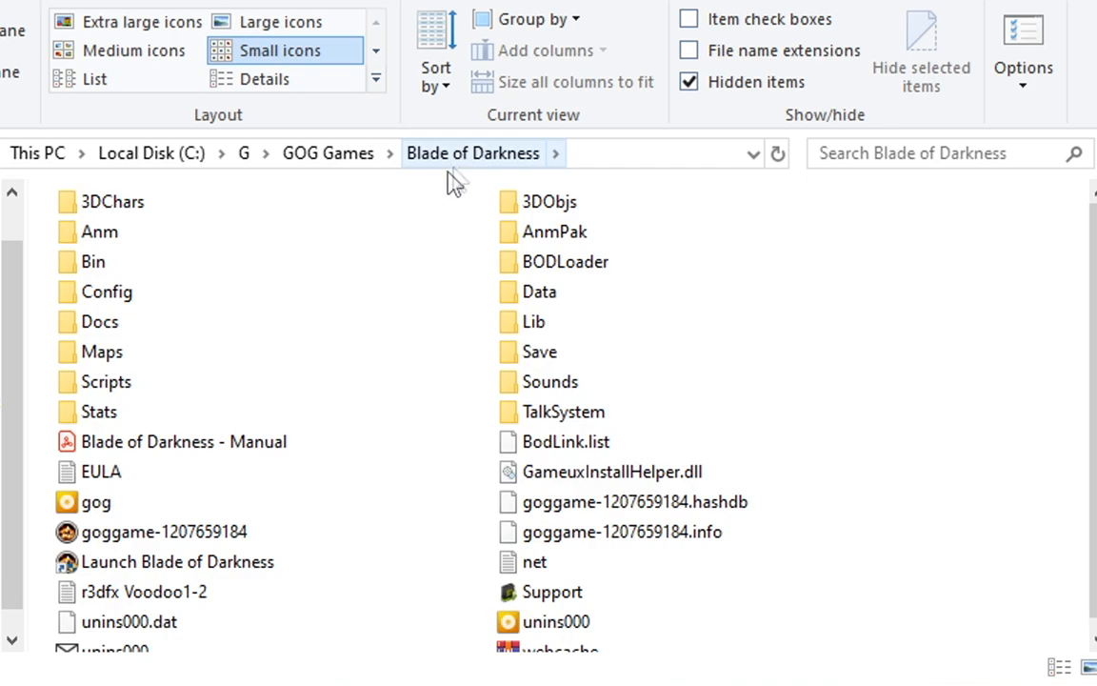
# - Enter the game's Bin folder and bring up the actions for Blade.exe
pyautogui.click(94, 263)
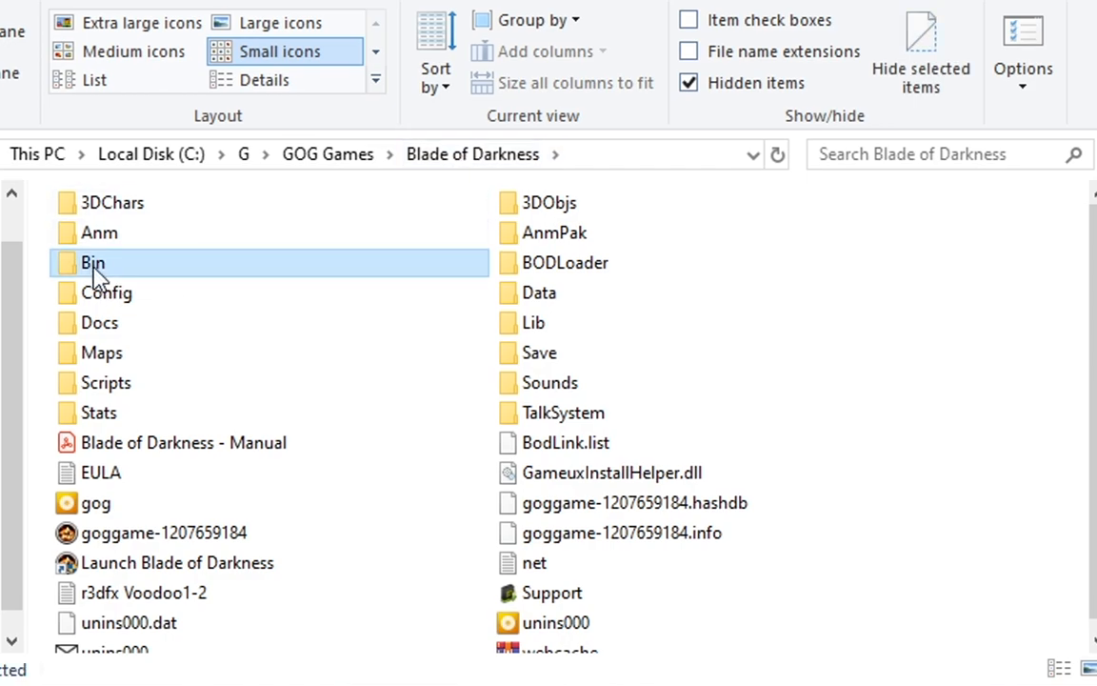
pyautogui.doubleClick(91, 262)
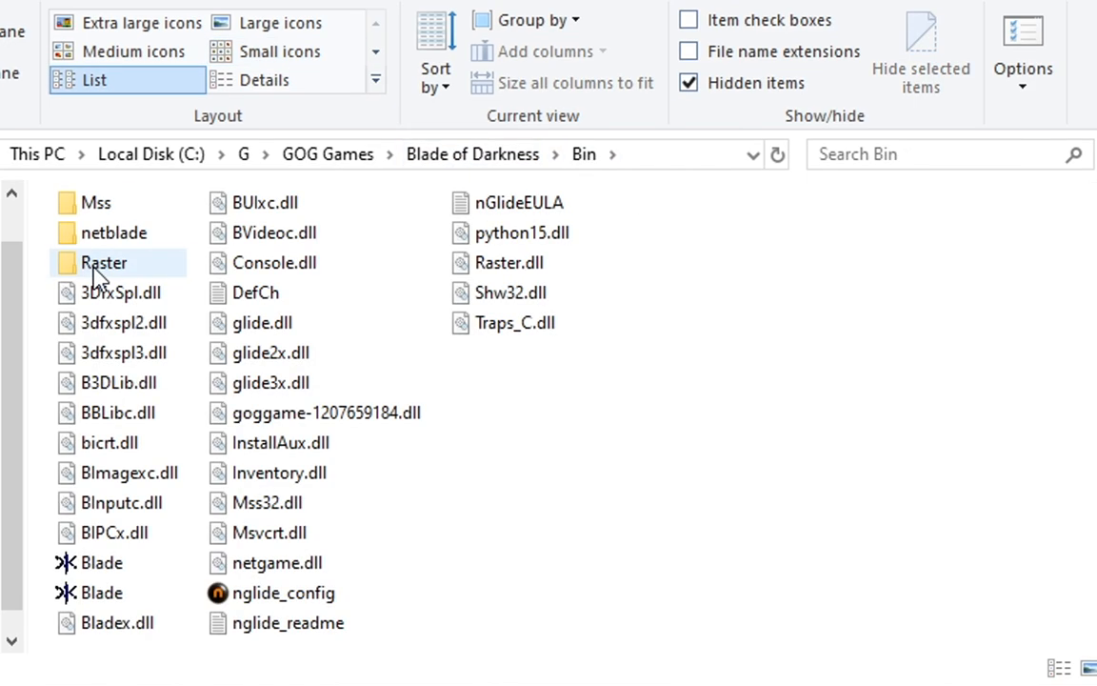
pyautogui.click(102, 563)
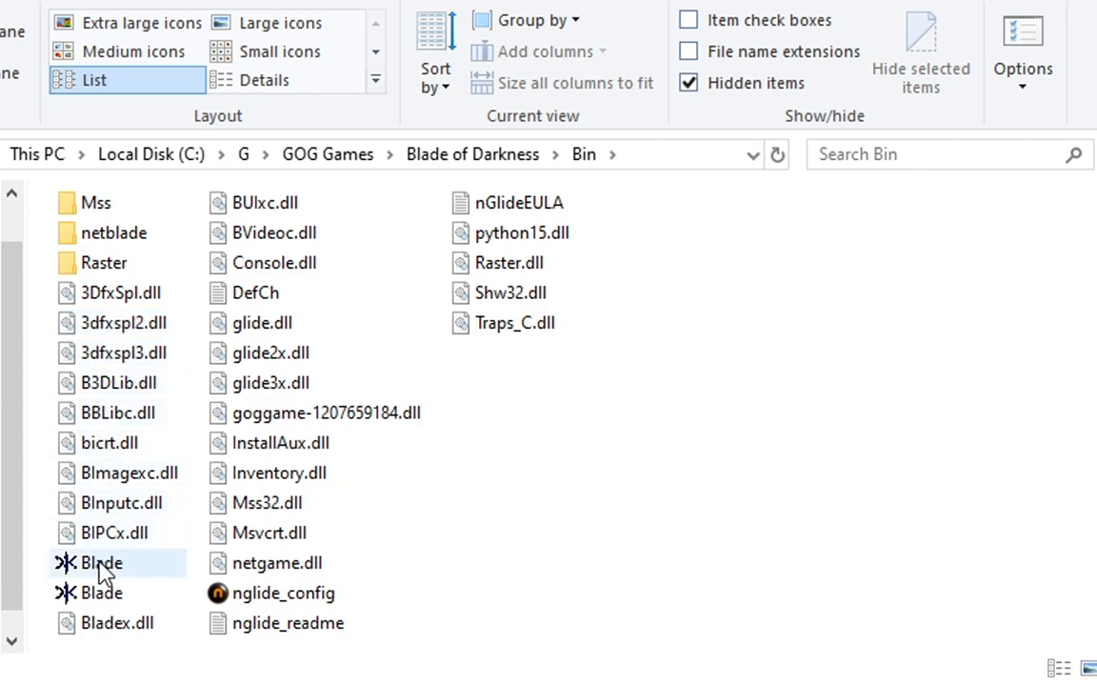
pyautogui.rightClick(102, 562)
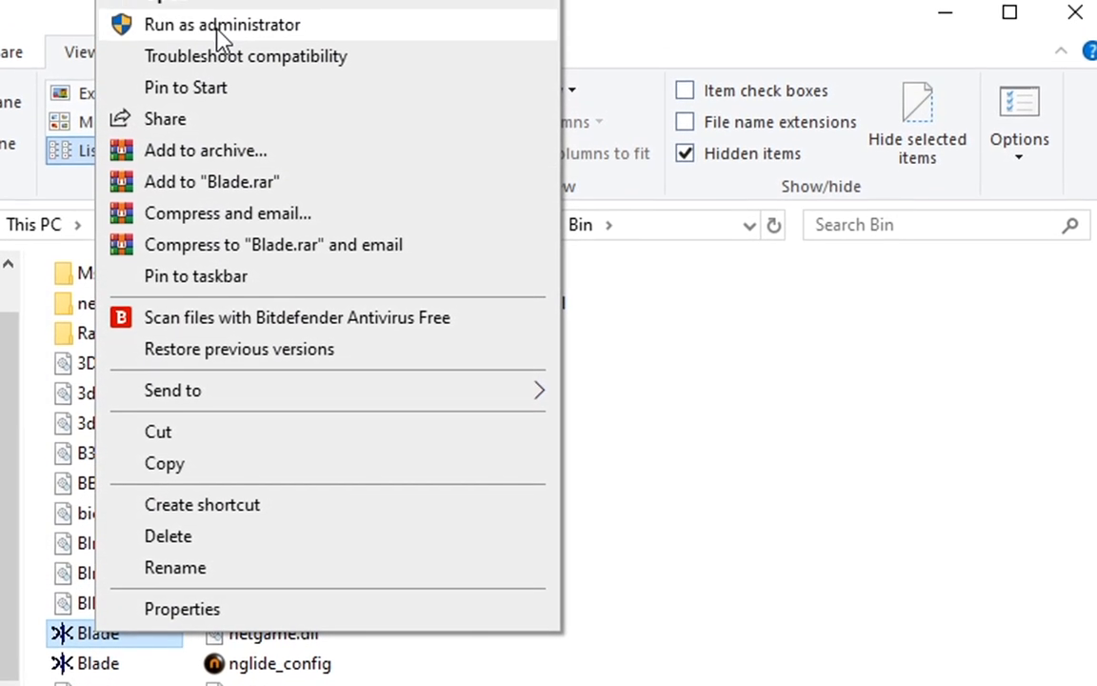
# - Run Blade as administrator and keep DirectSound3D 7+ Software - Pan and Volume audio in Setup
pyautogui.click(223, 23)
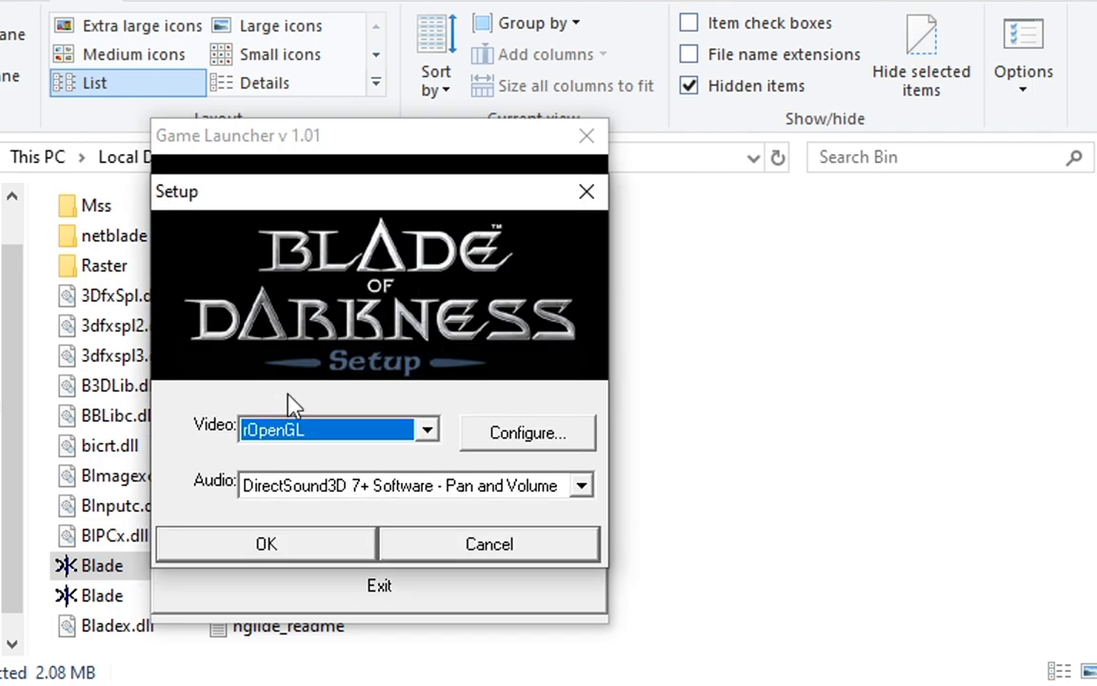
pyautogui.moveTo(314, 514)
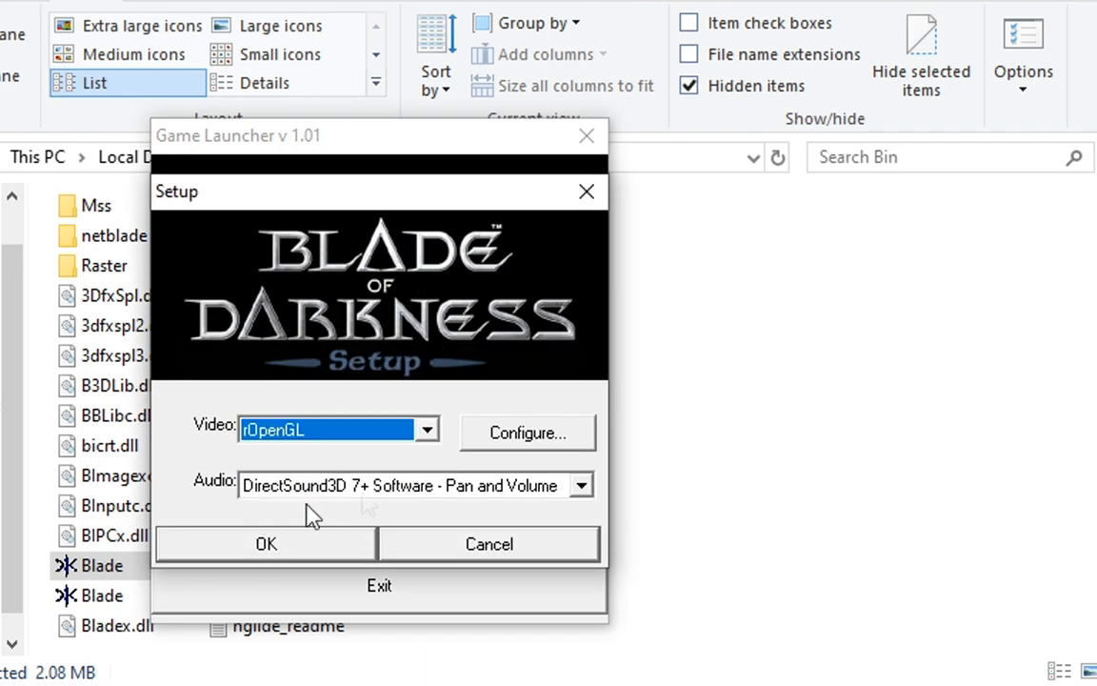
pyautogui.click(579, 486)
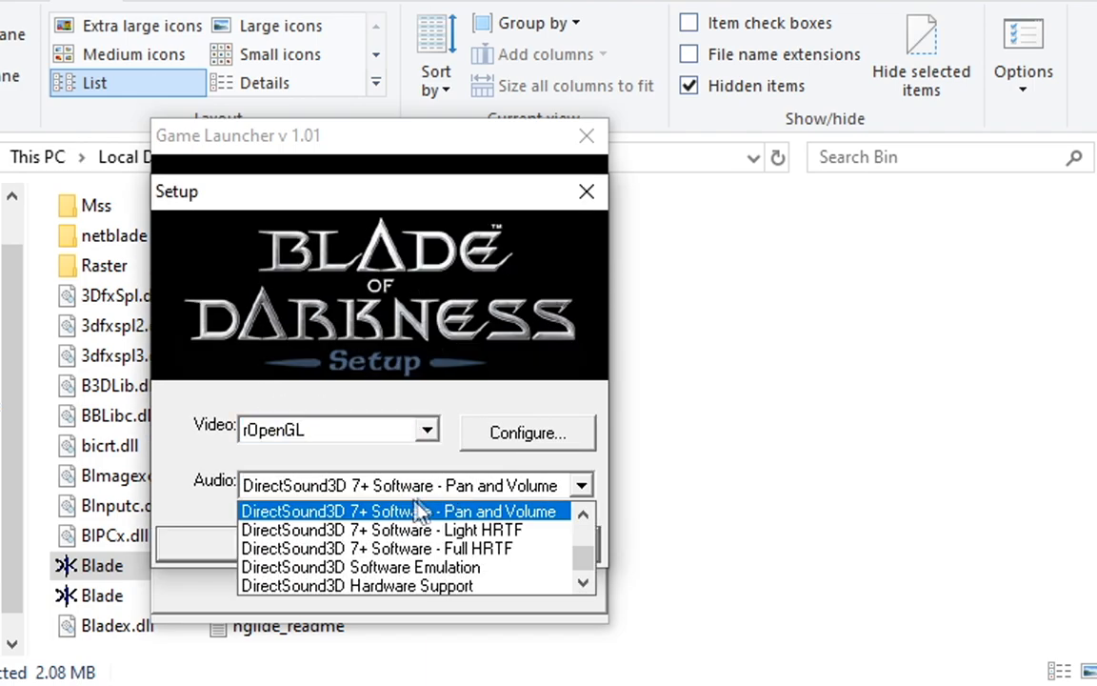
pyautogui.click(400, 510)
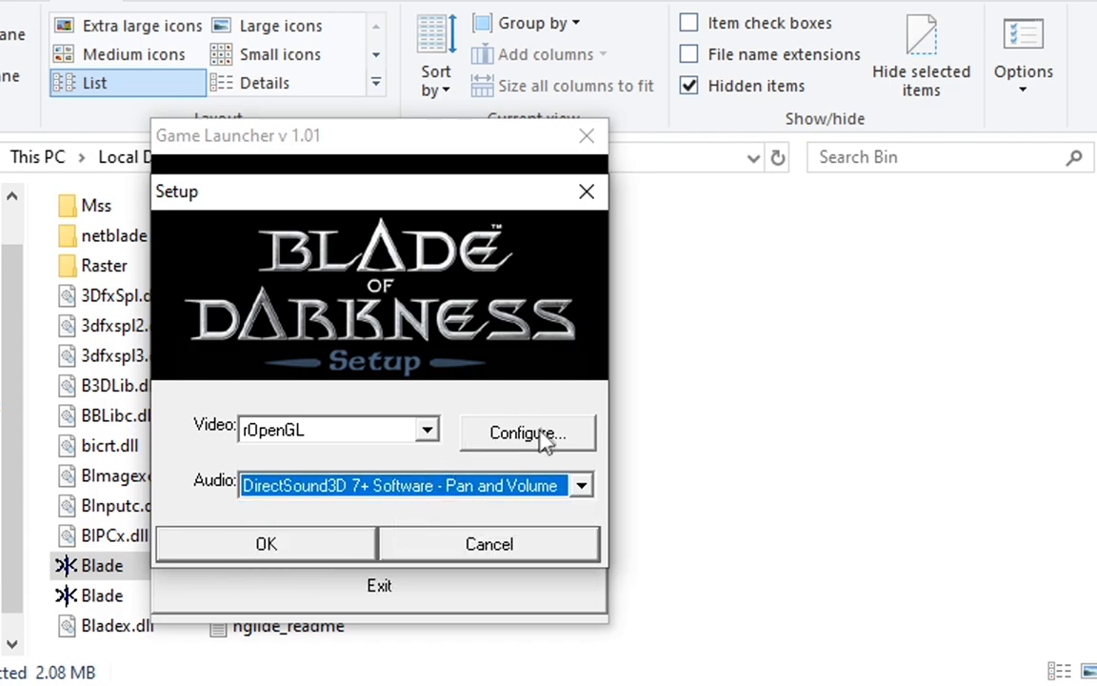
# - Review and accept the rOpenGL video settings, then start the game from the launcher
pyautogui.click(529, 434)
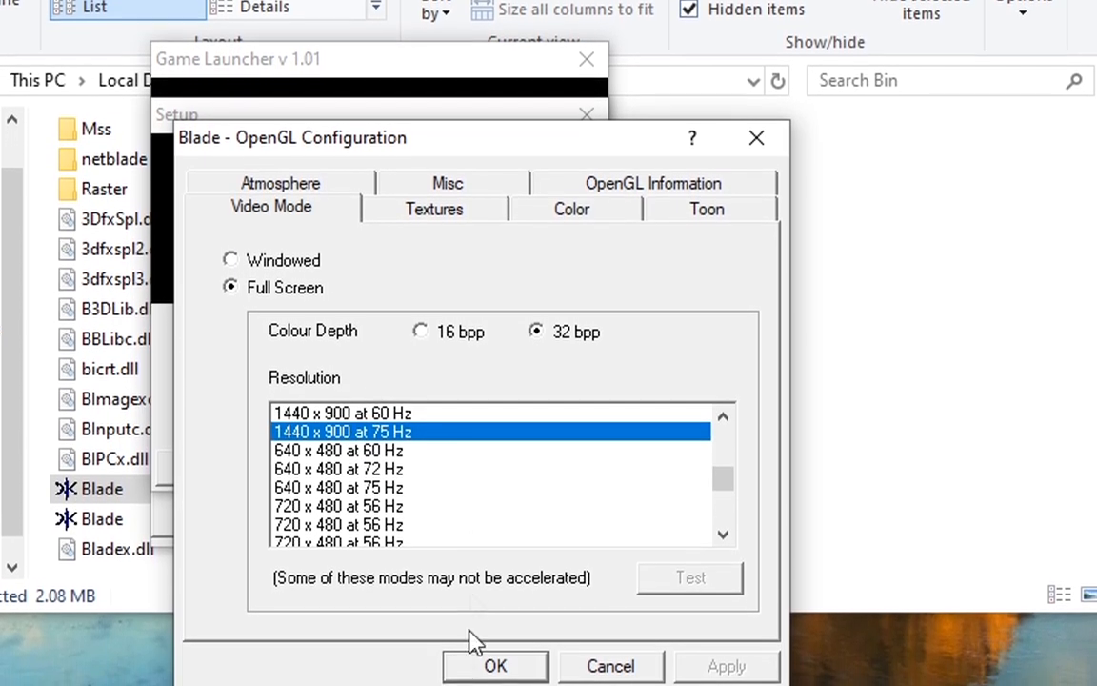
pyautogui.click(495, 666)
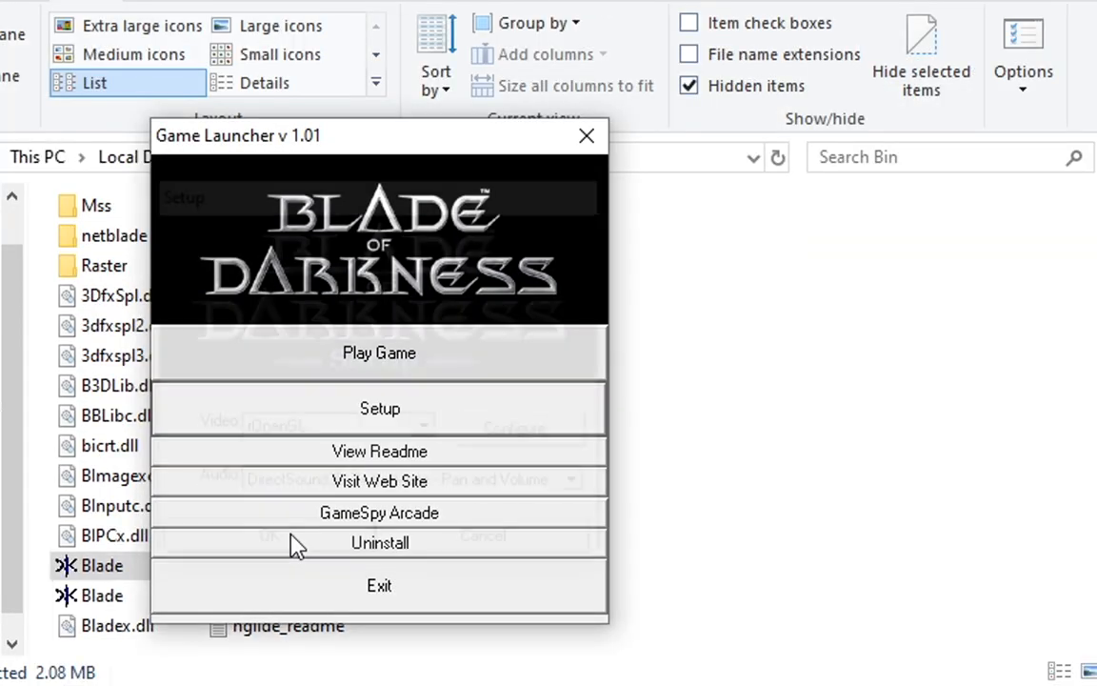
pyautogui.click(379, 353)
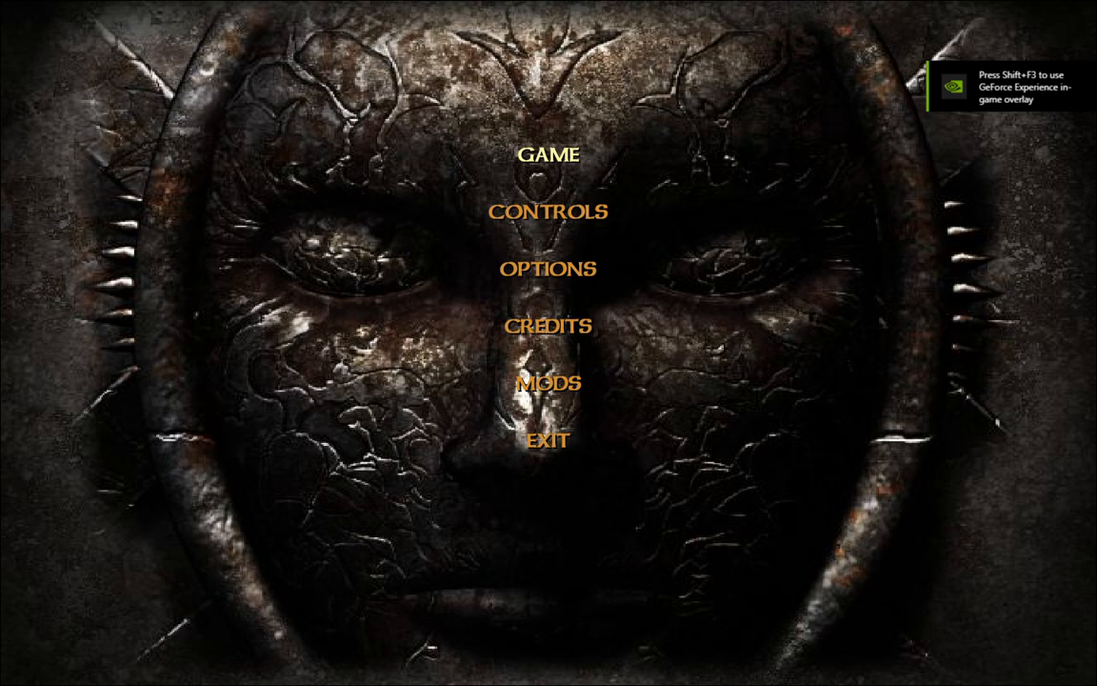
# - Start a game from the Blade of Darkness main menu so the Gladiator level loads
pyautogui.click(550, 155)
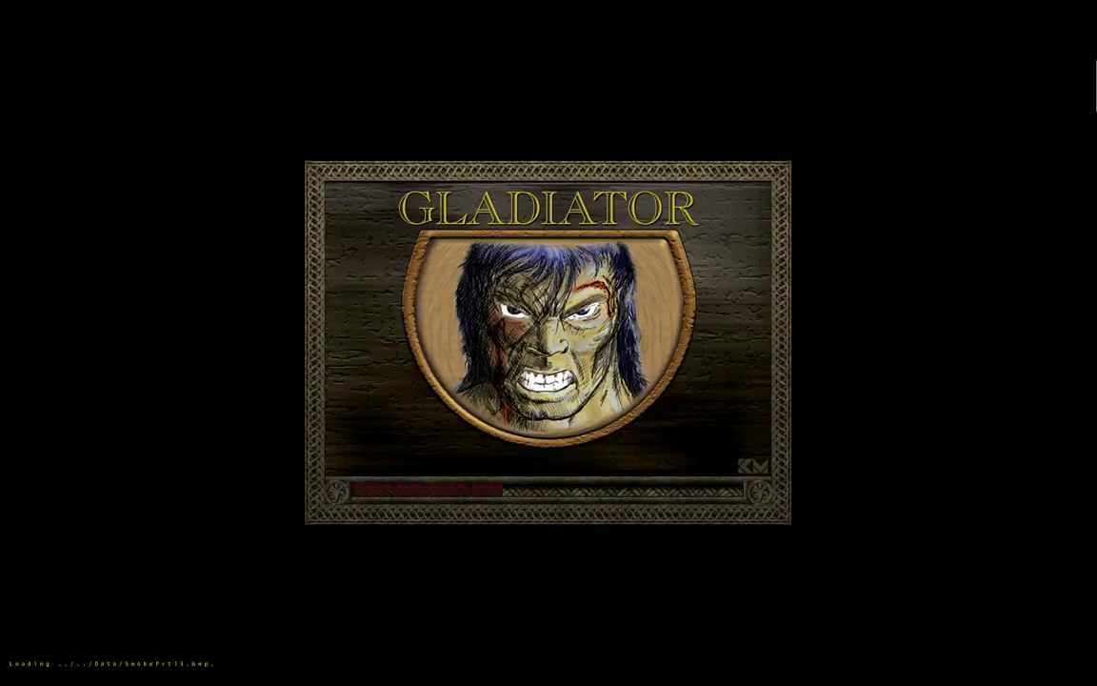